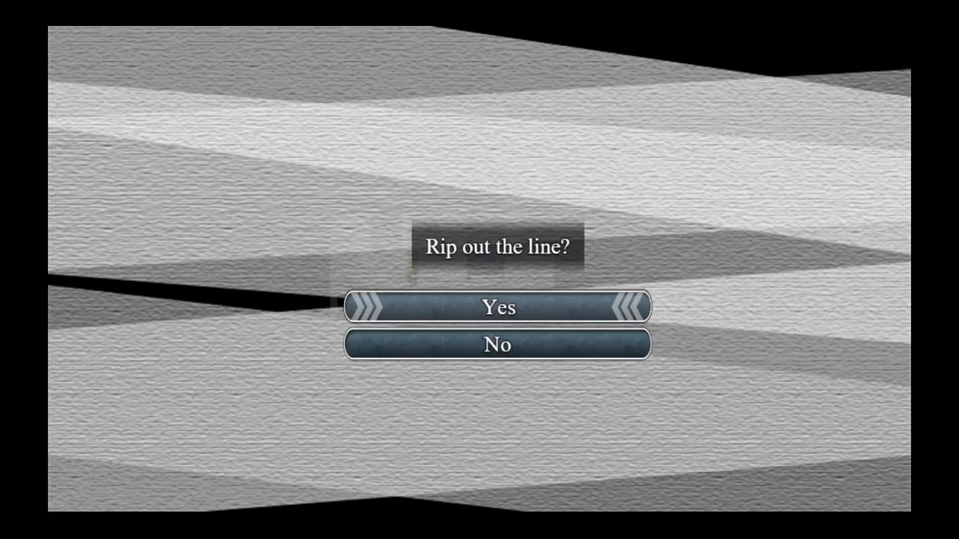
mouse_move(499, 344)
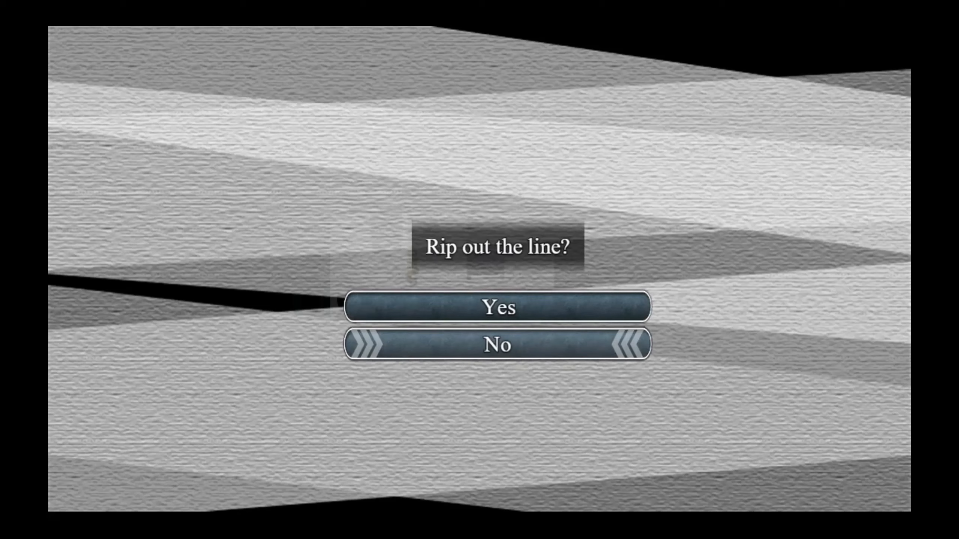
Choose No at 'Rip out the line?' and move past the lying-there remark.
left_click(496, 344)
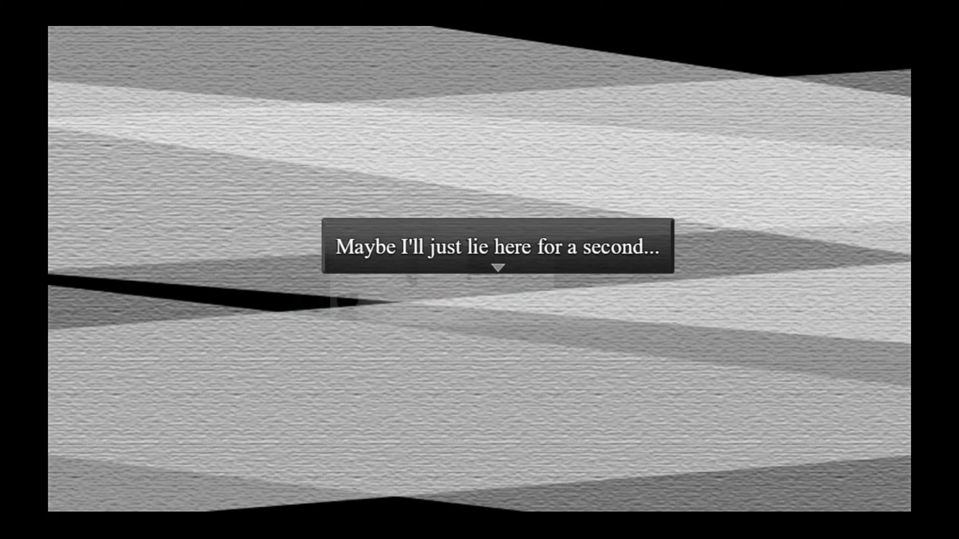
left_click(495, 250)
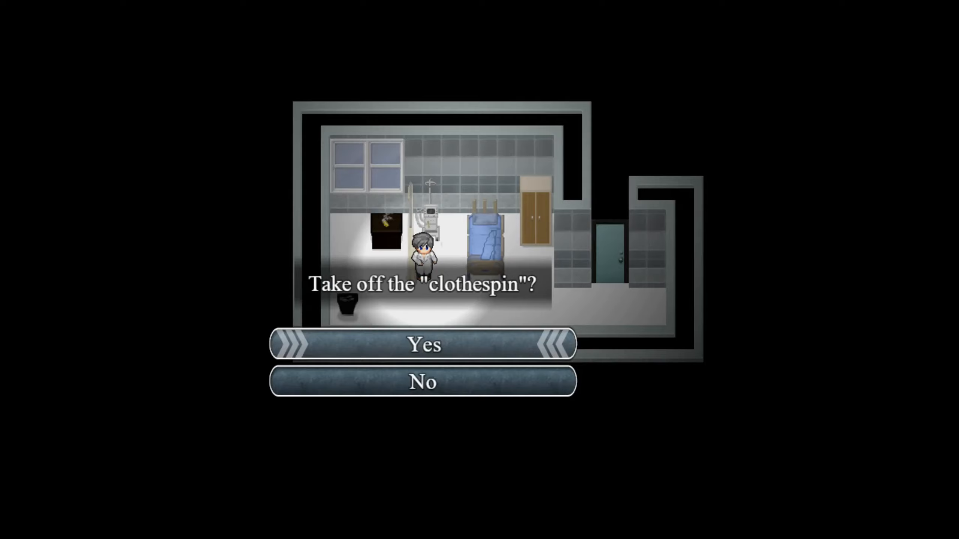
left_click(422, 344)
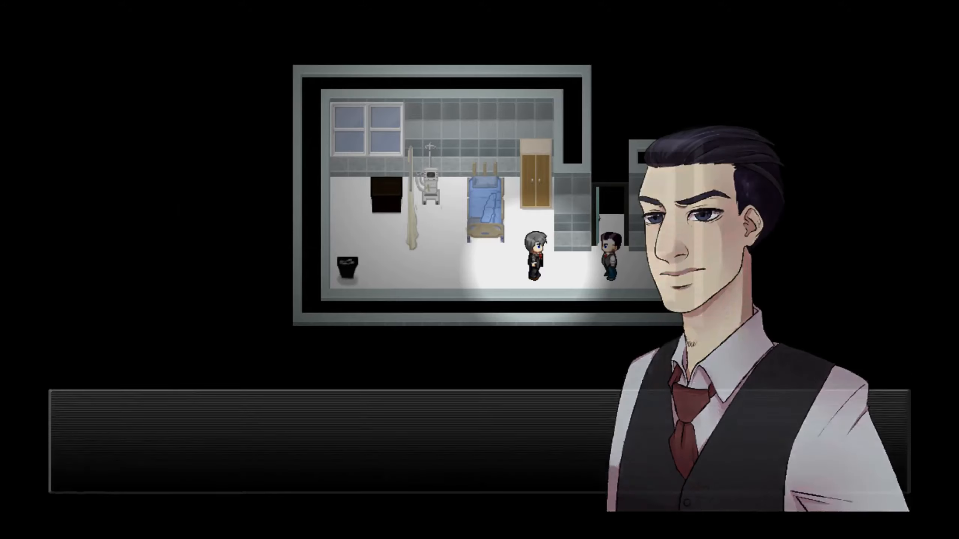
Talk to the vested man through his tuxedo instructions until he offers to wait outside.
left_click(478, 428)
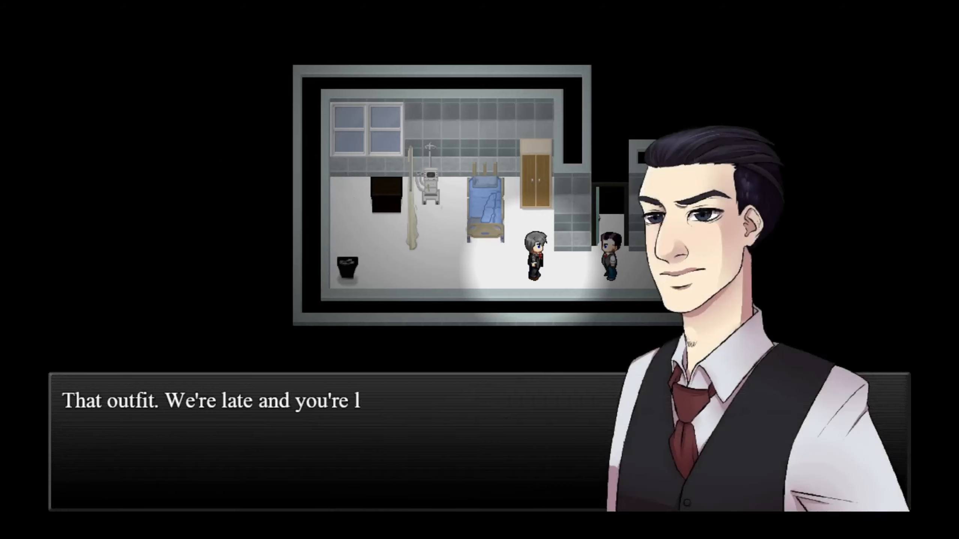
left_click(479, 428)
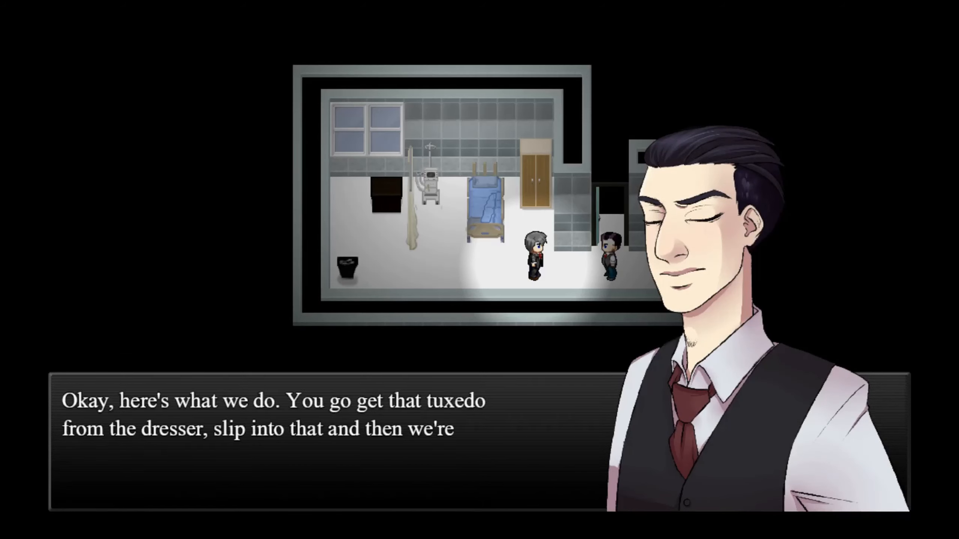
left_click(479, 428)
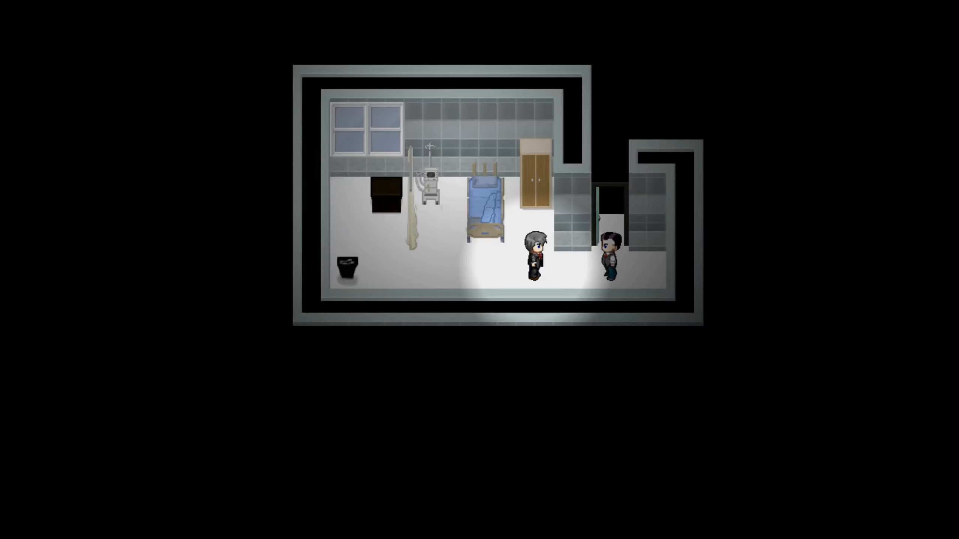
left_click(477, 276)
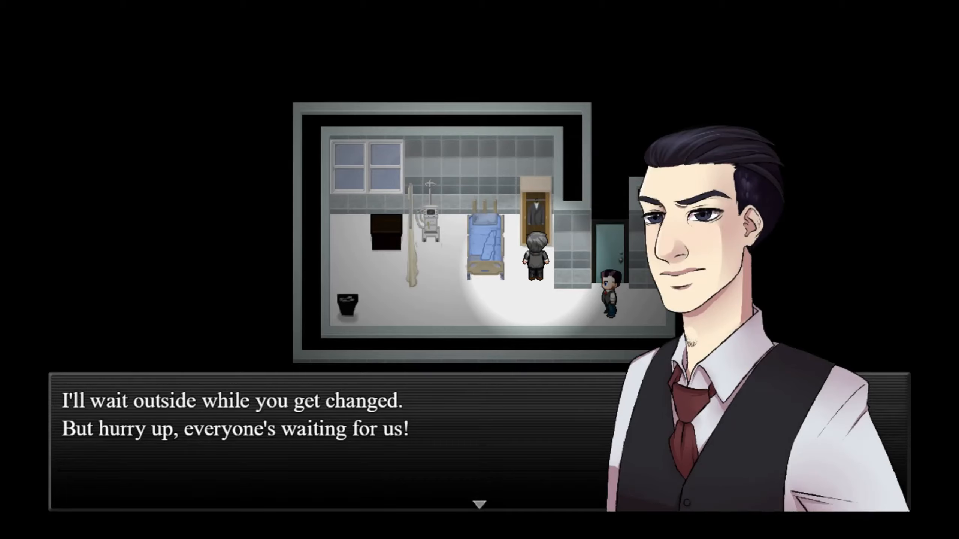
Dismiss the changing message, answer Yes to 'Wear the tuxedo?', and close the follow-up.
left_click(479, 504)
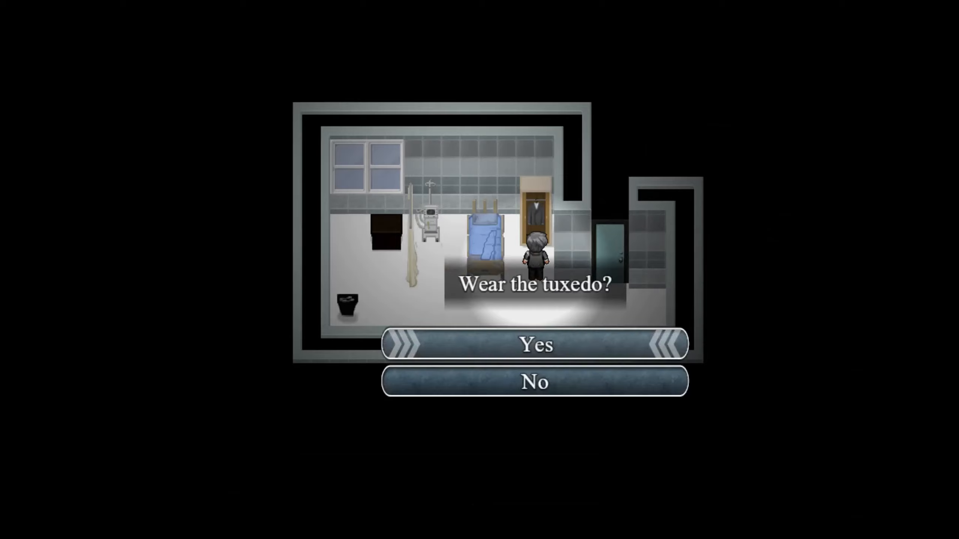
left_click(533, 344)
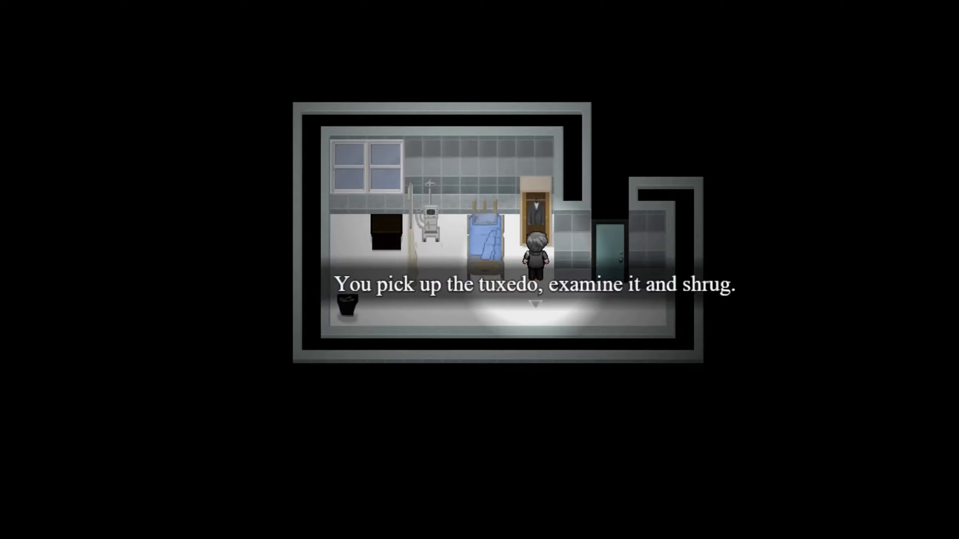
key("enter")
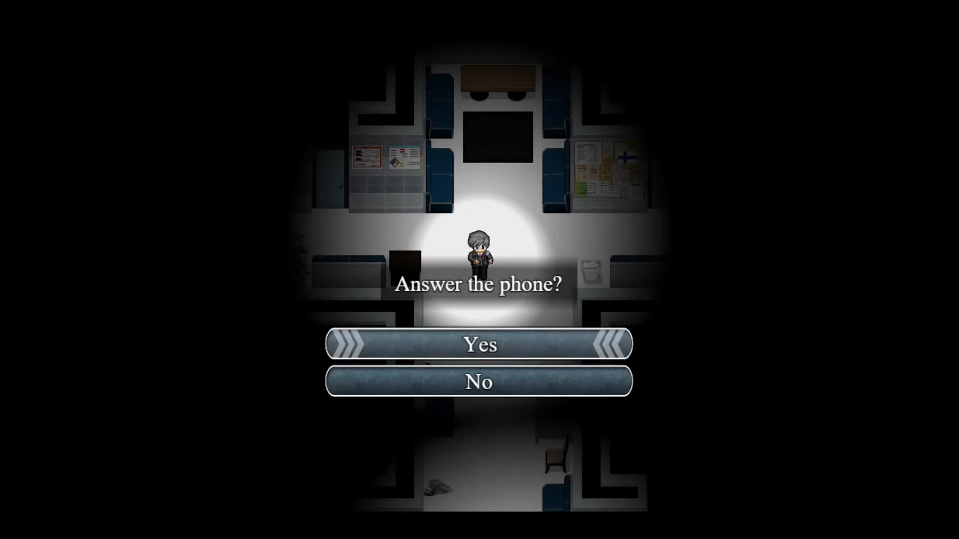
left_click(479, 344)
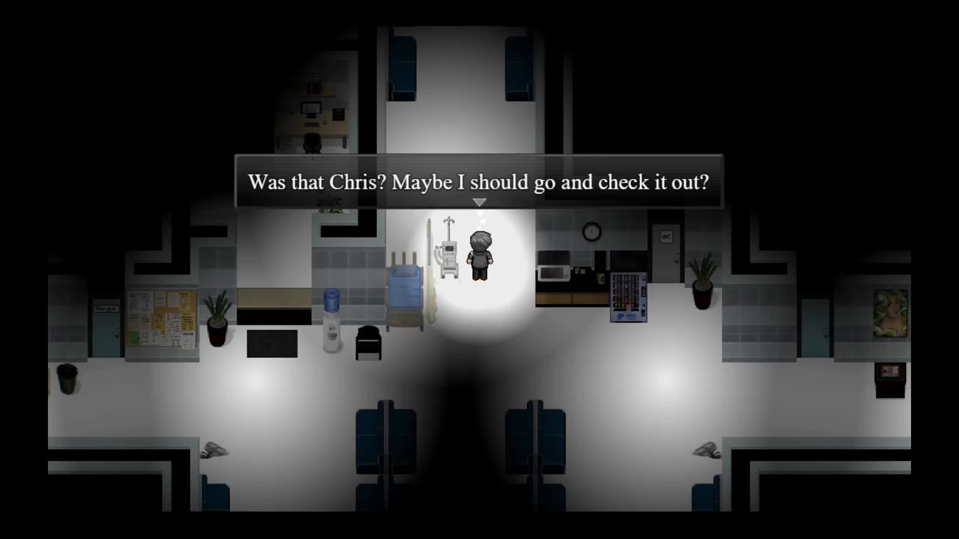
key("enter")
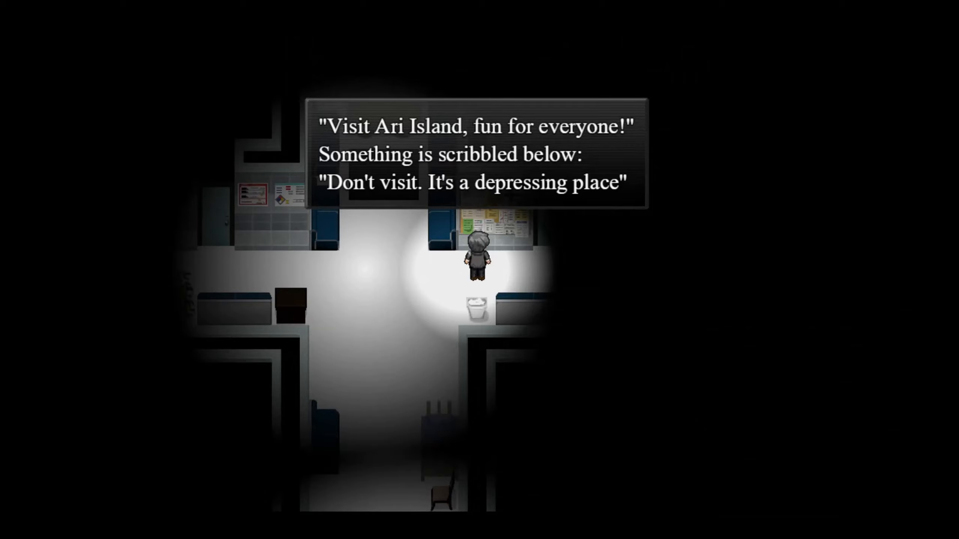
Close the Ari Island poster's description with its scribbled warning.
key("enter")
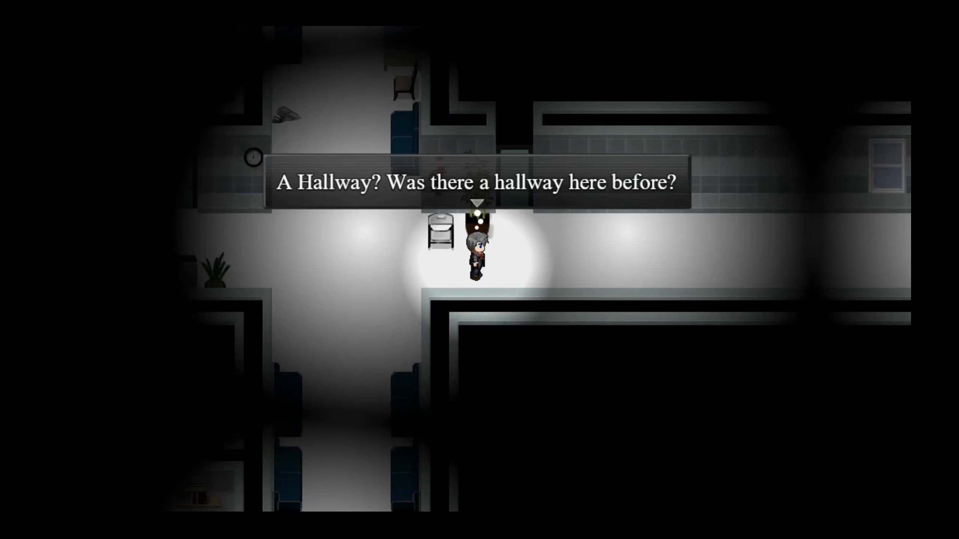
Dismiss the remark wondering whether this hallway existed before.
key("enter")
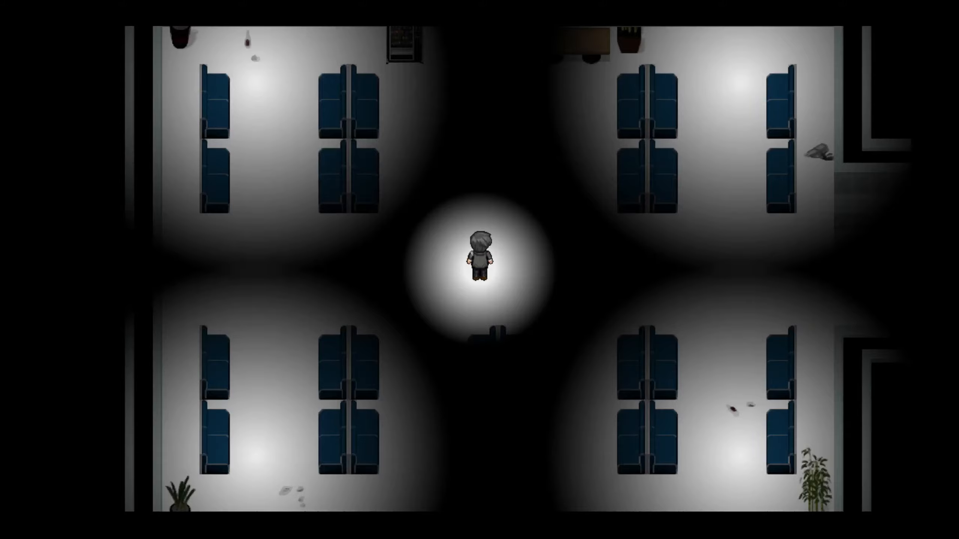
Move down in the dark waiting room to trigger the bright waiting-room flashback.
key("Down")
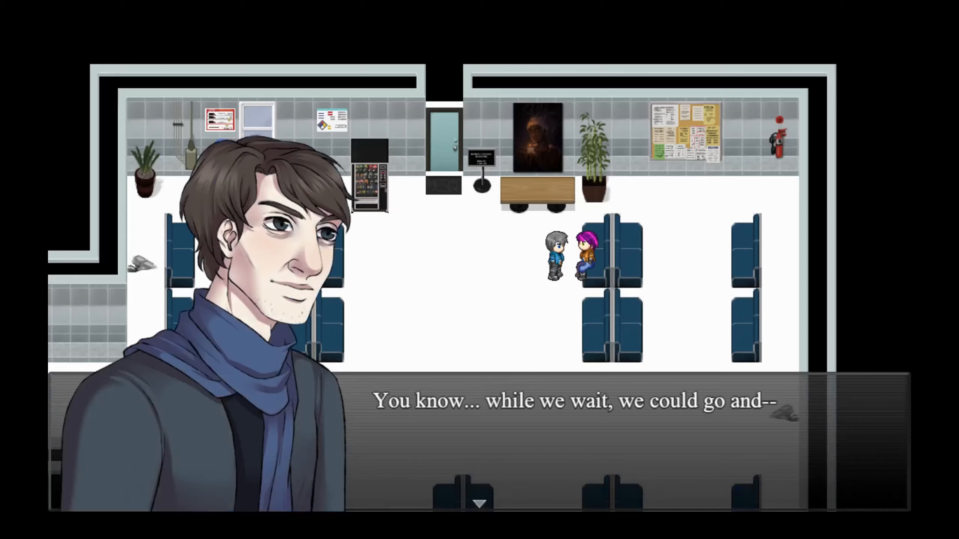
Advance the husband's line until the wife asks Mike whether she may come.
key("enter")
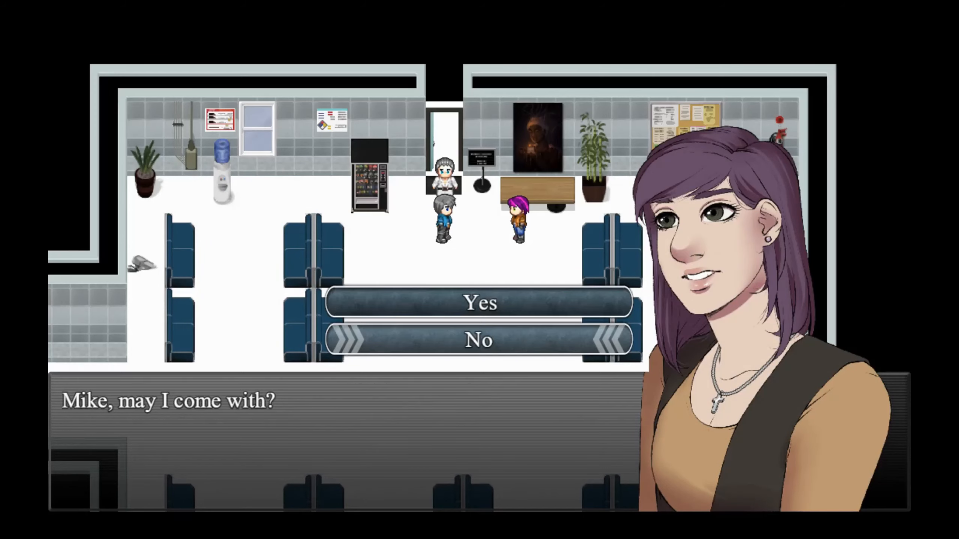
Answer the wife's request, then reveal the doctor's news that fathering a child is practically impossible.
left_click(480, 303)
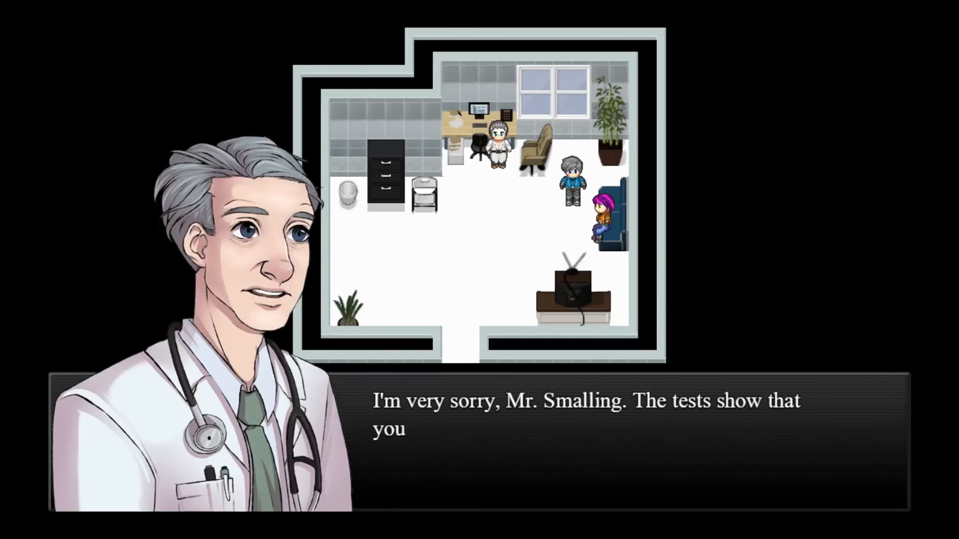
left_click(551, 428)
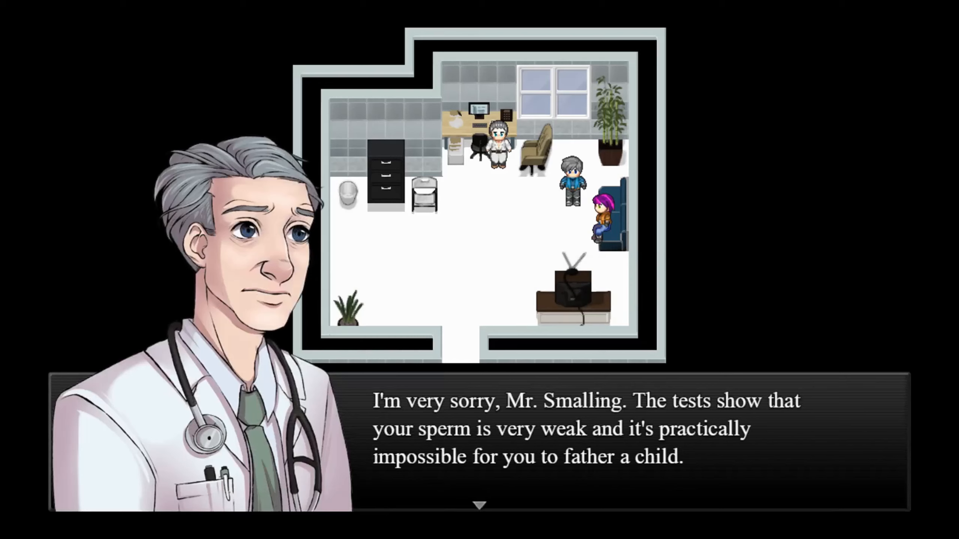